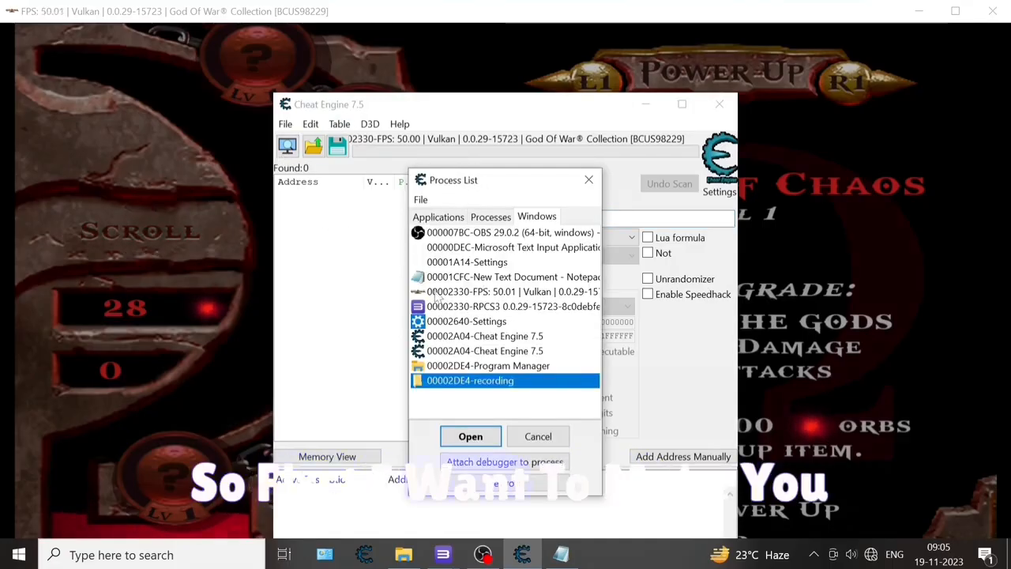
Close the process list, then review and close the scan settings without attaching.
left_click(470, 436)
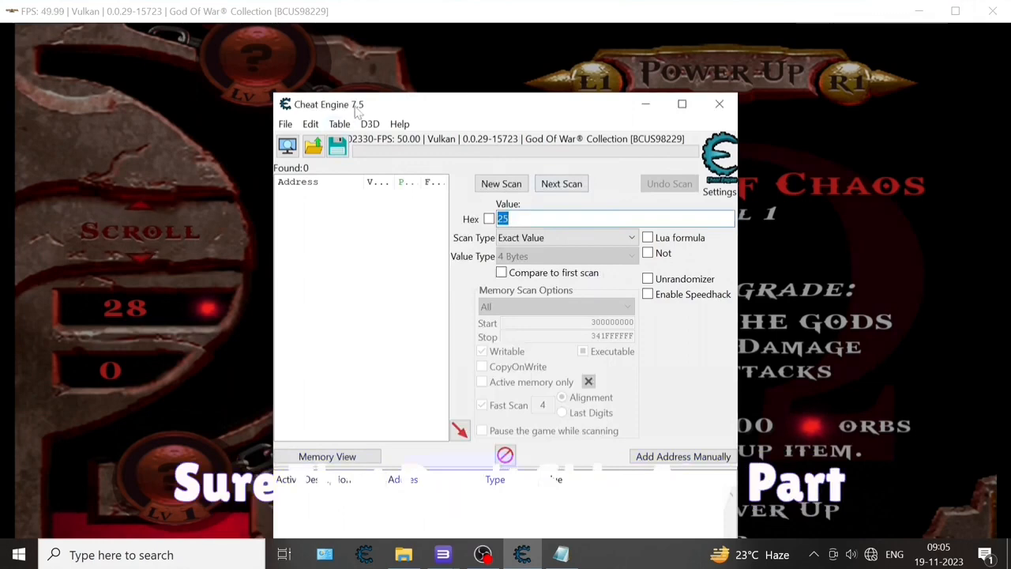
left_click(285, 124)
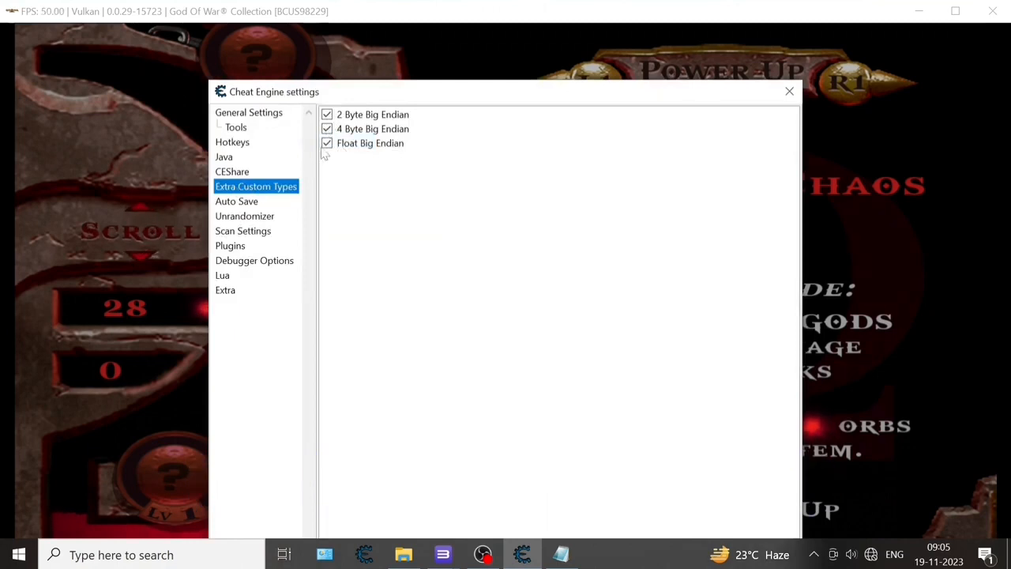
mouse_move(239, 241)
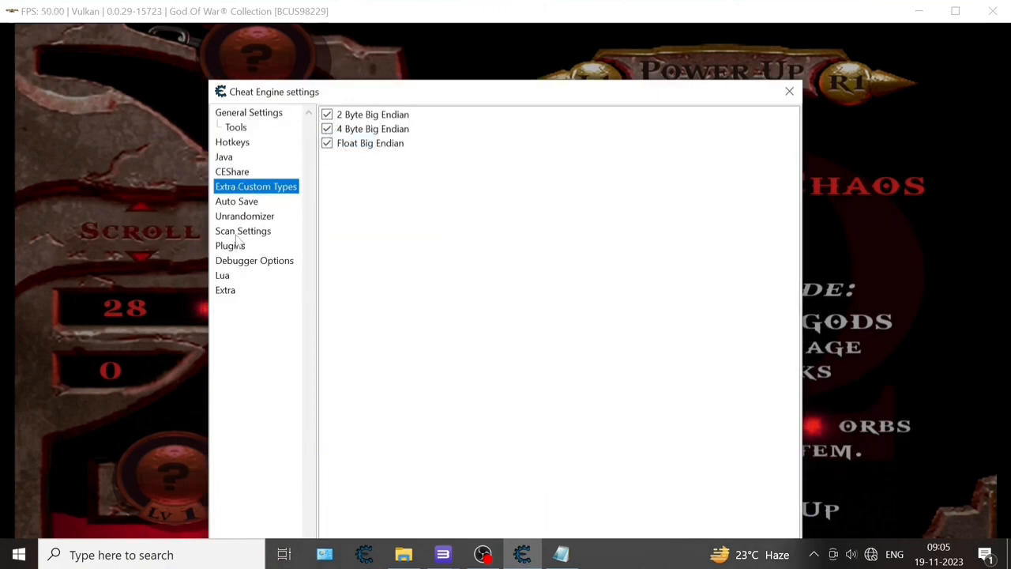
left_click(242, 230)
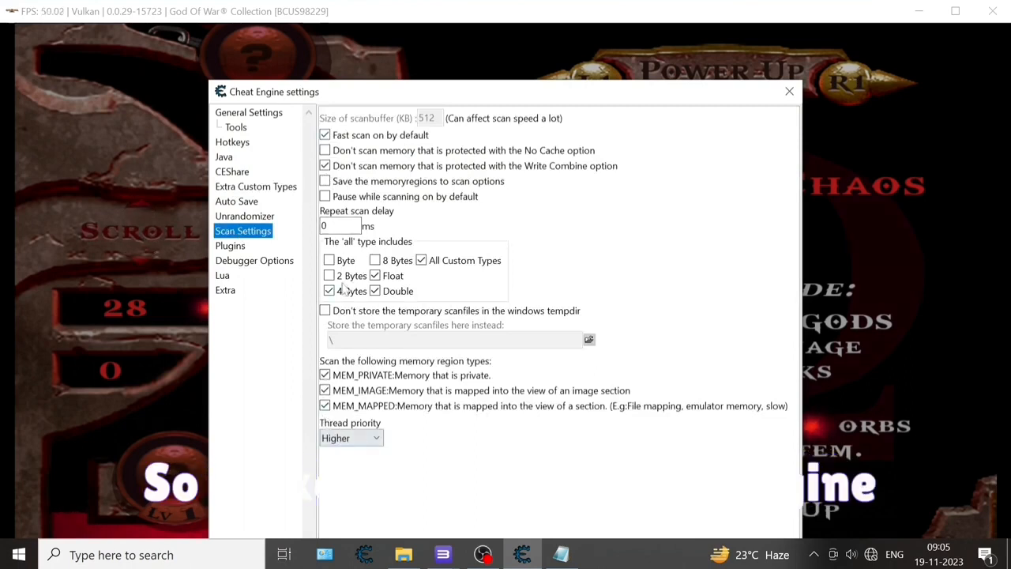
mouse_move(595, 89)
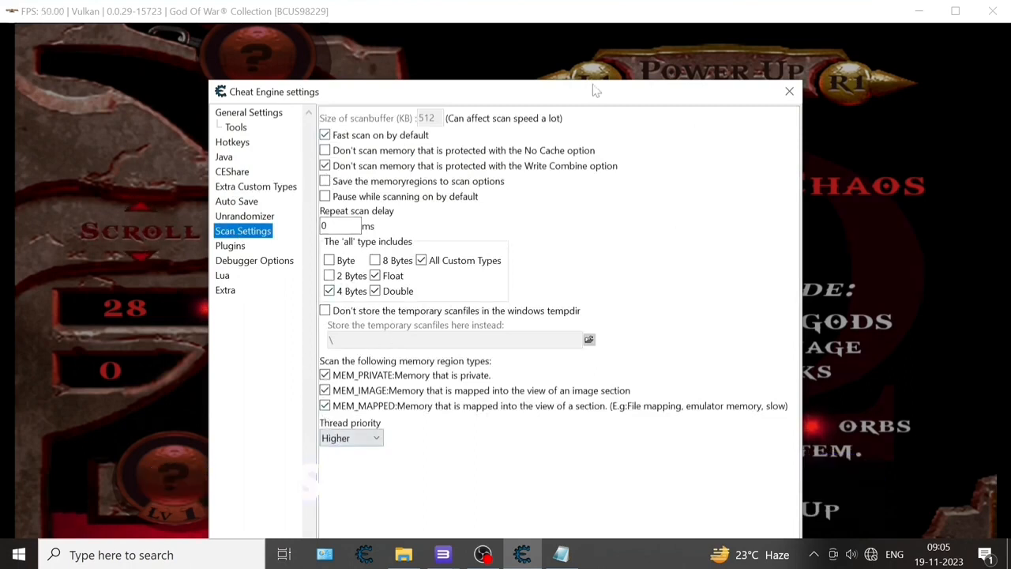
left_click(788, 90)
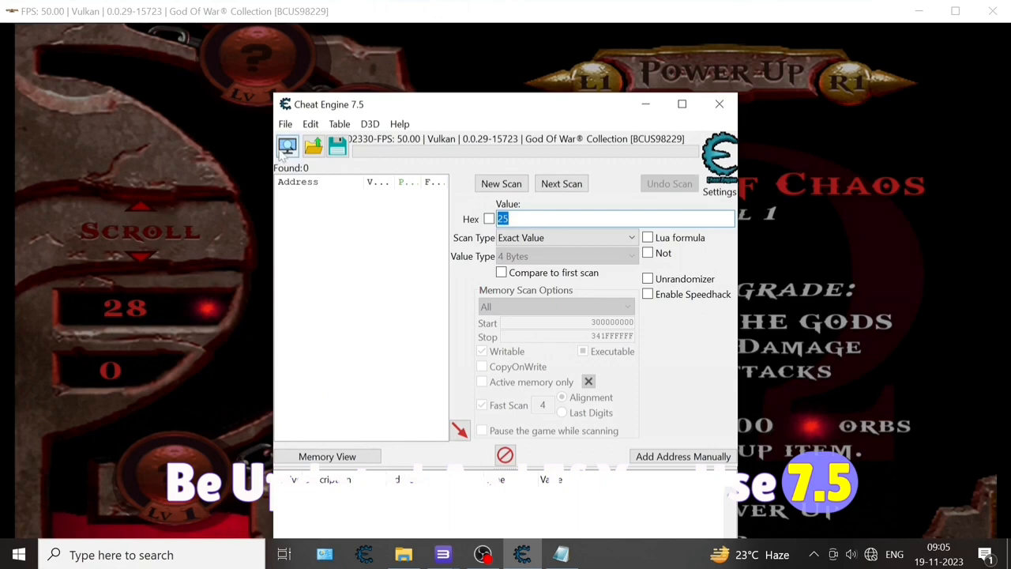
Attach to the God of War emulator window, scan for 28, then reset the scan.
left_click(288, 147)
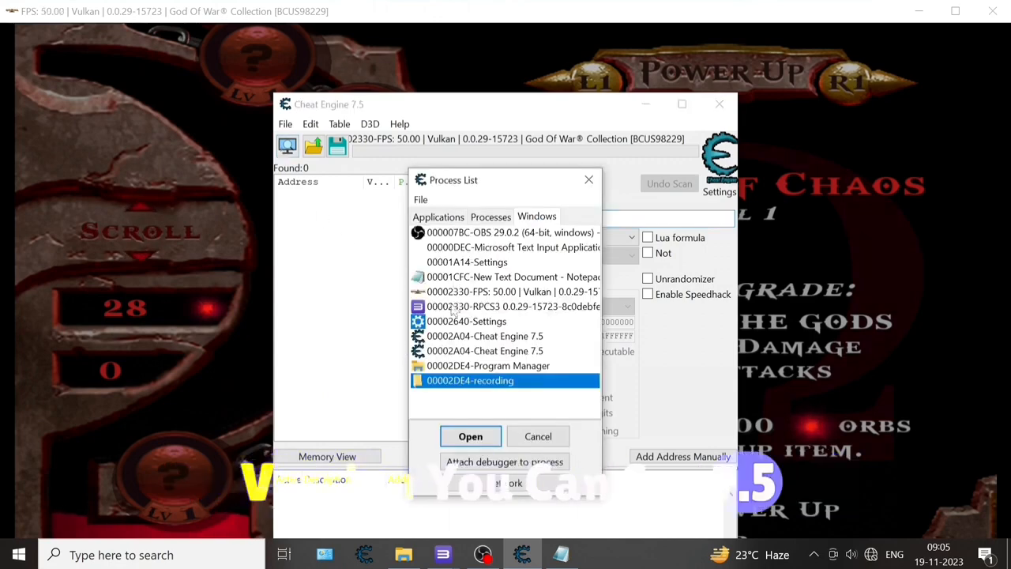
left_click(512, 291)
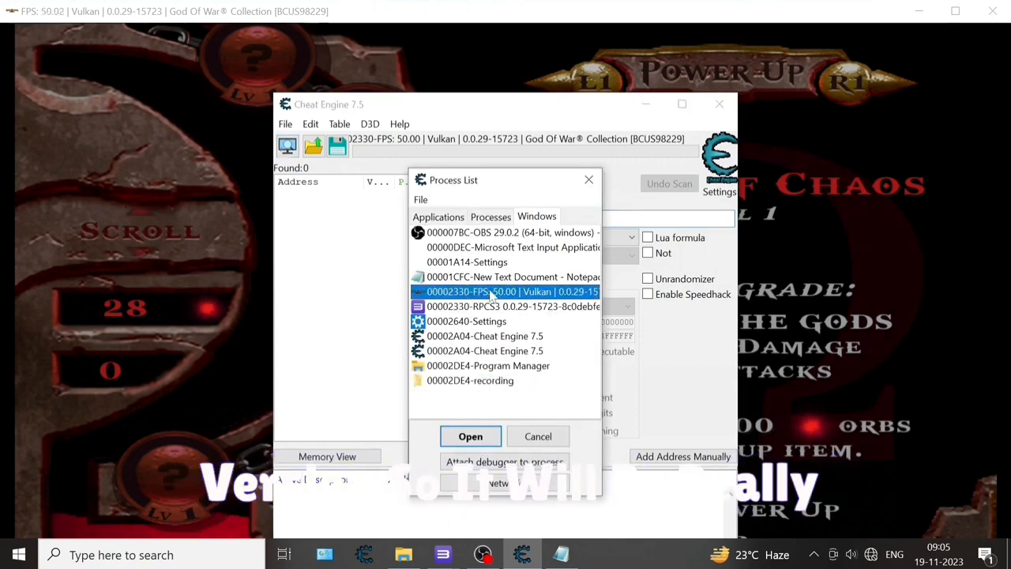
left_click(470, 436)
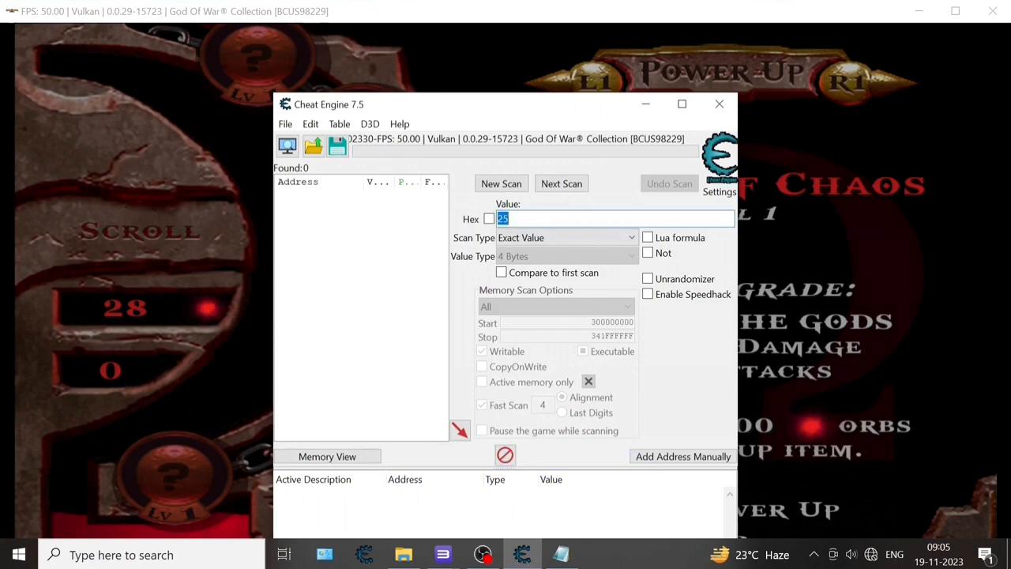
type("28")
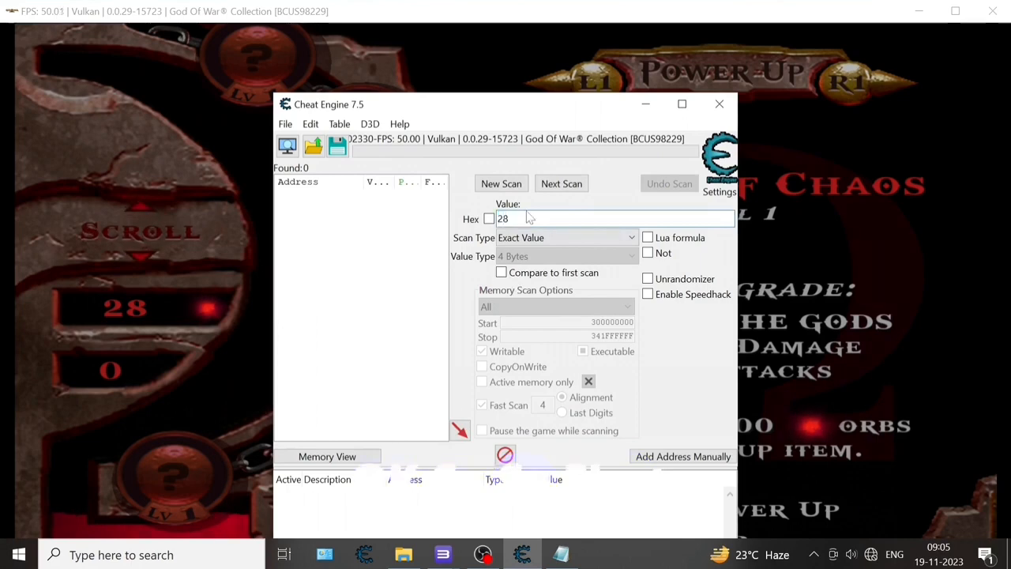
left_click(501, 183)
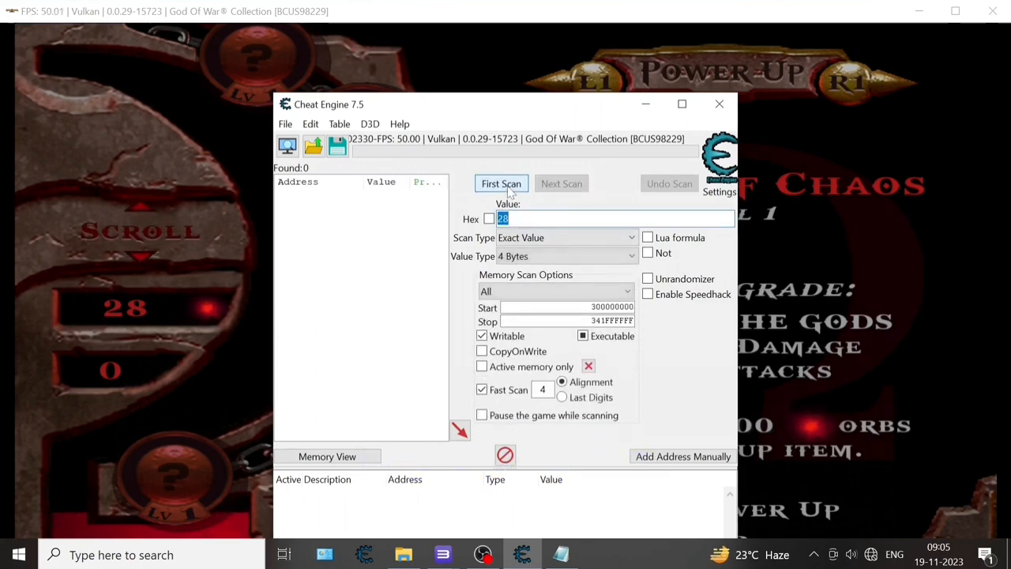
left_click(501, 183)
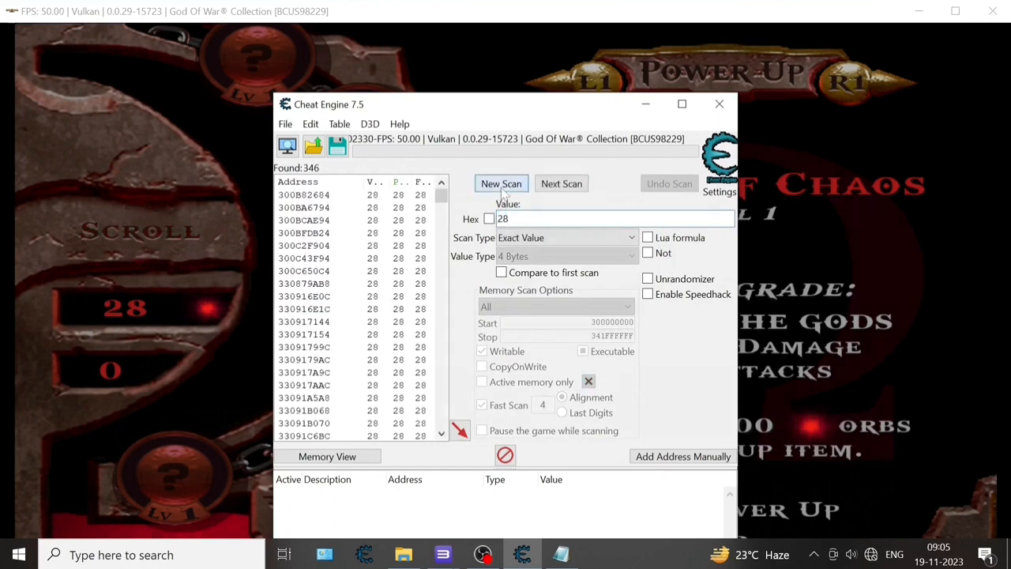
left_click(501, 183)
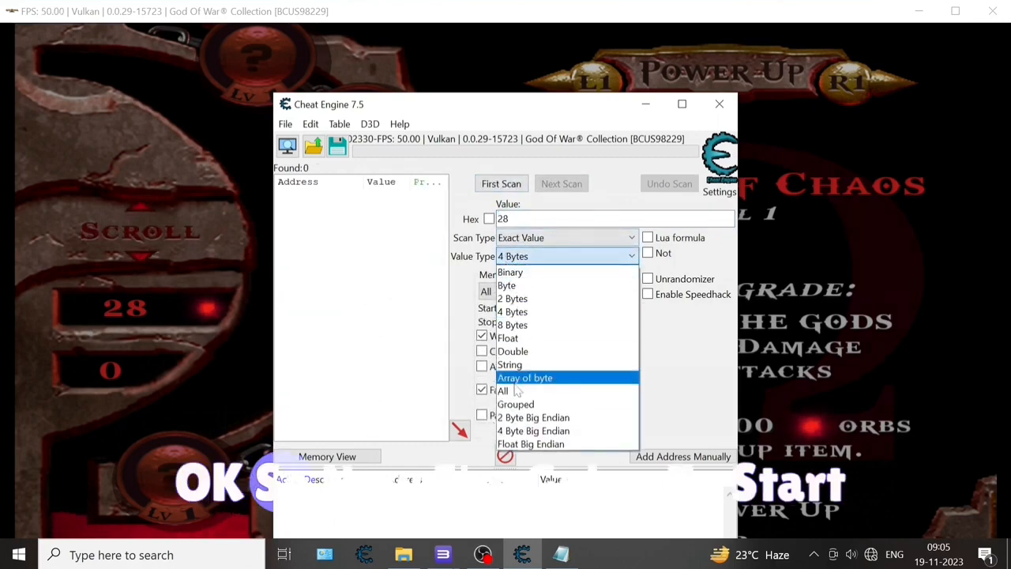
left_click(501, 389)
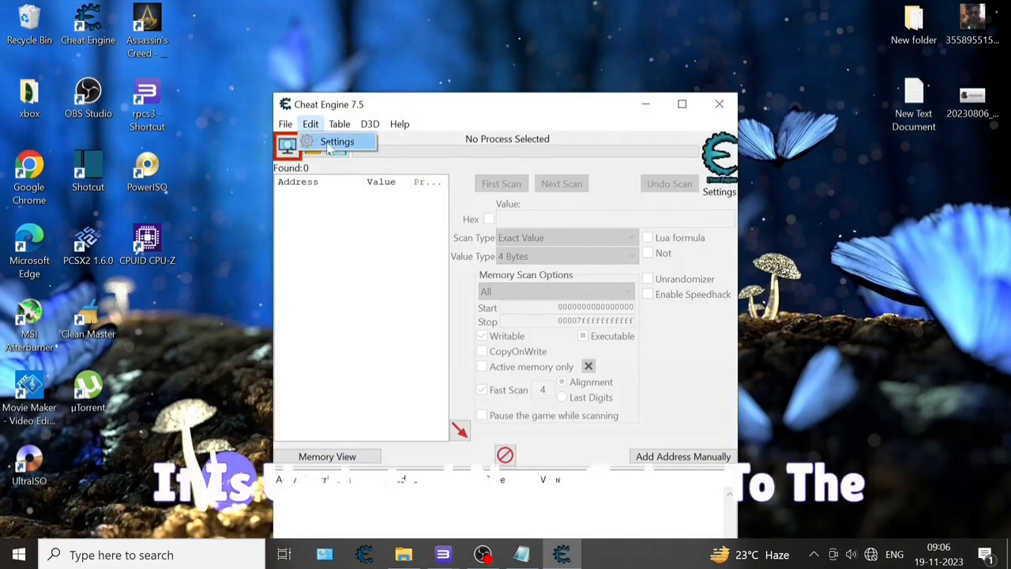
Add Double to the all-types scan in Scan Settings and confirm with OK.
left_click(337, 142)
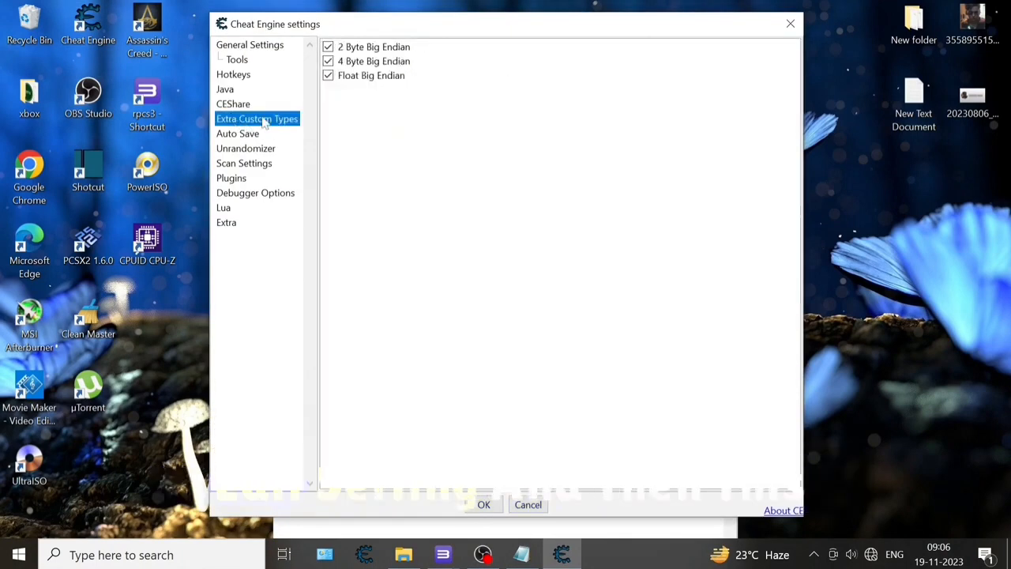
mouse_move(354, 146)
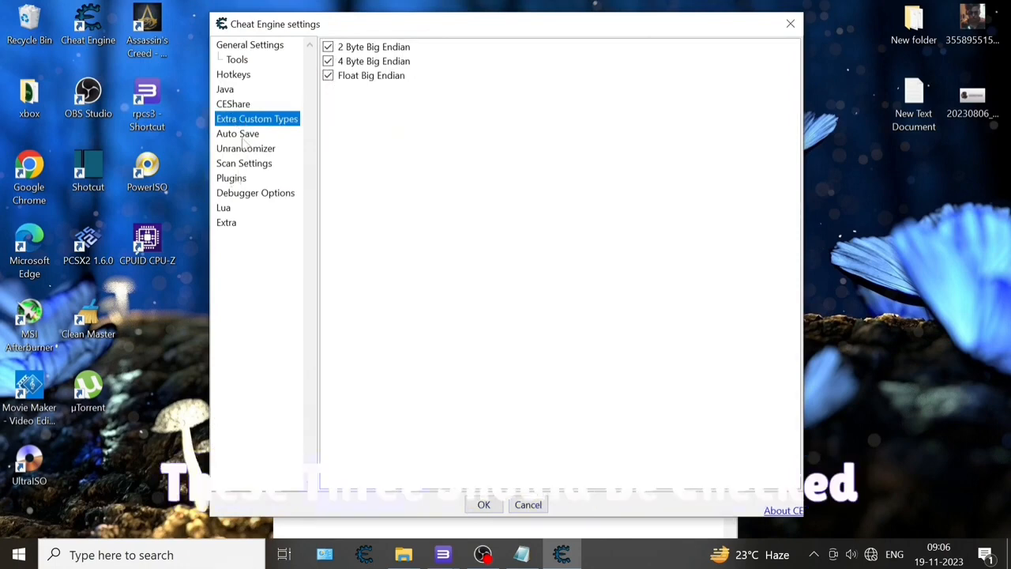
left_click(244, 163)
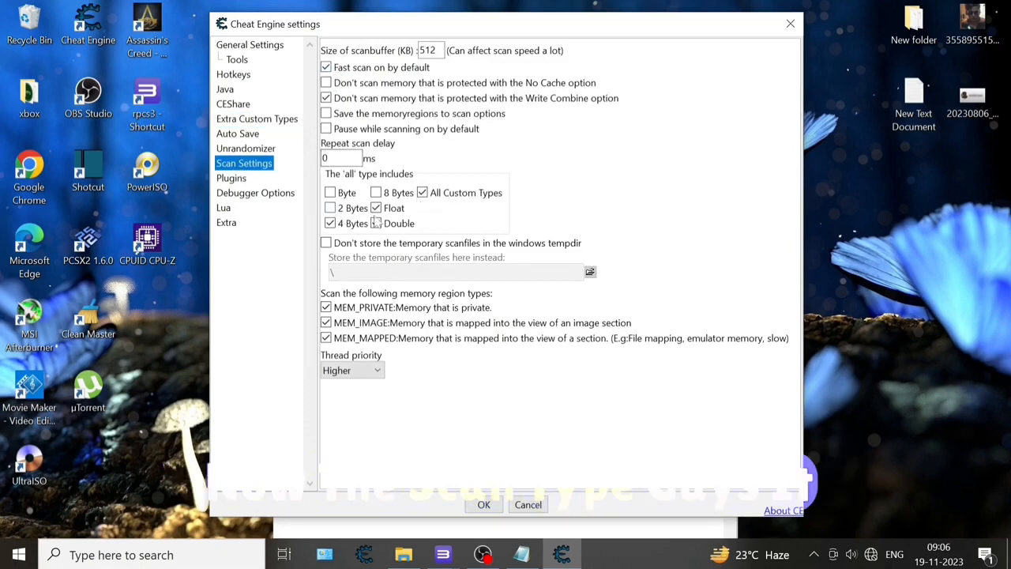
left_click(376, 222)
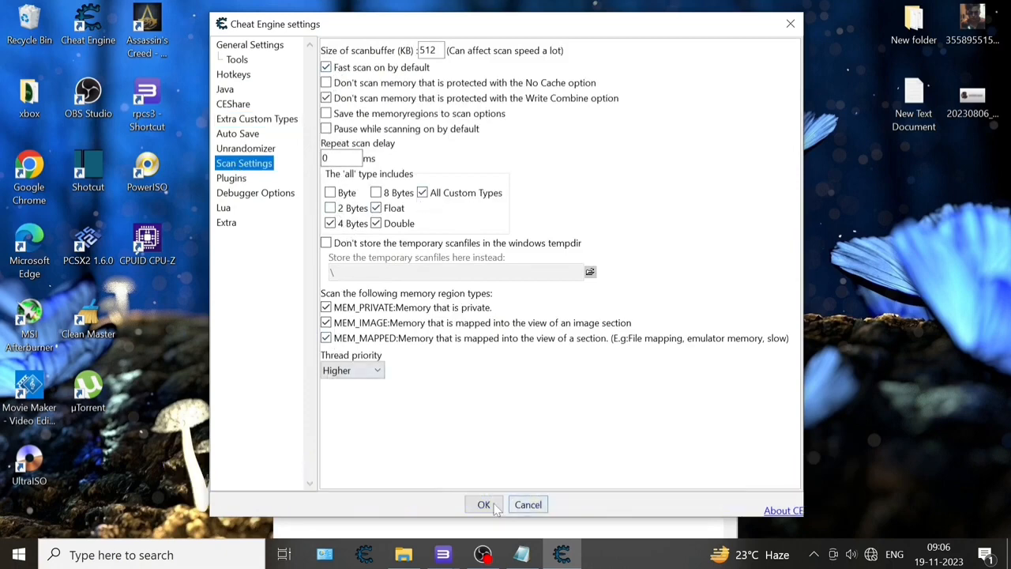
left_click(483, 504)
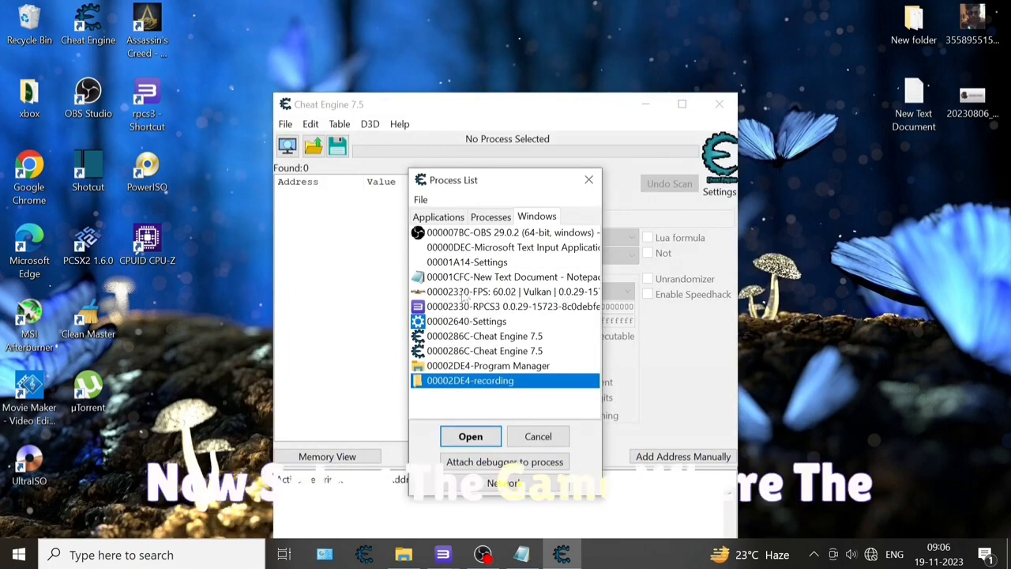
Reattach to the God of War emulator window and set Value Type to All.
left_click(506, 291)
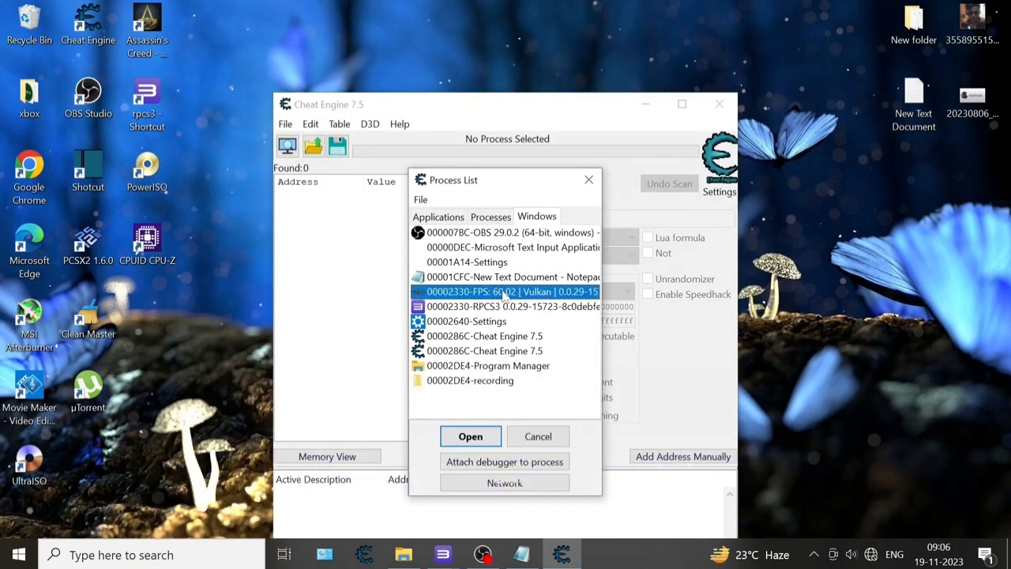
left_click(470, 436)
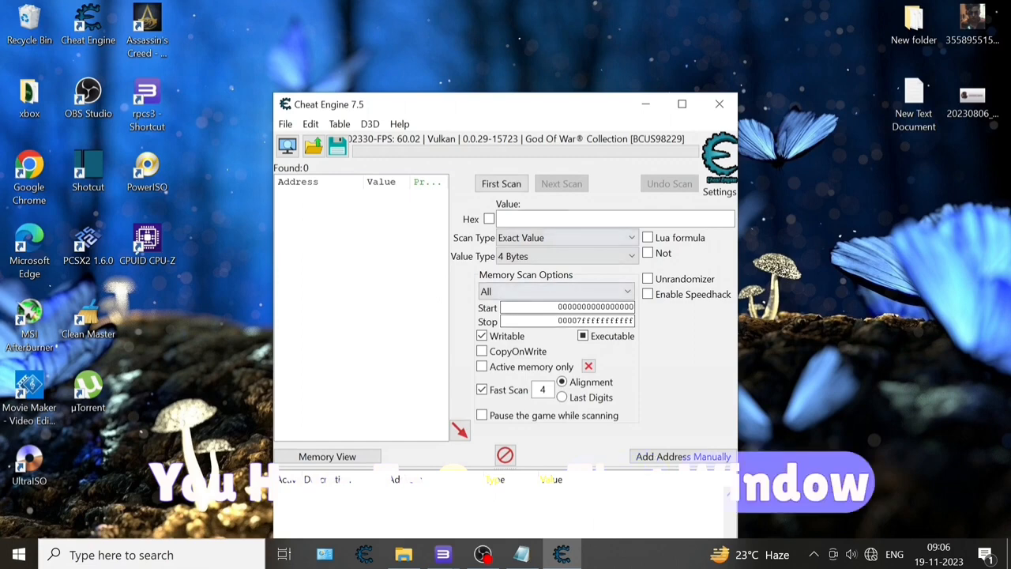
left_click(631, 256)
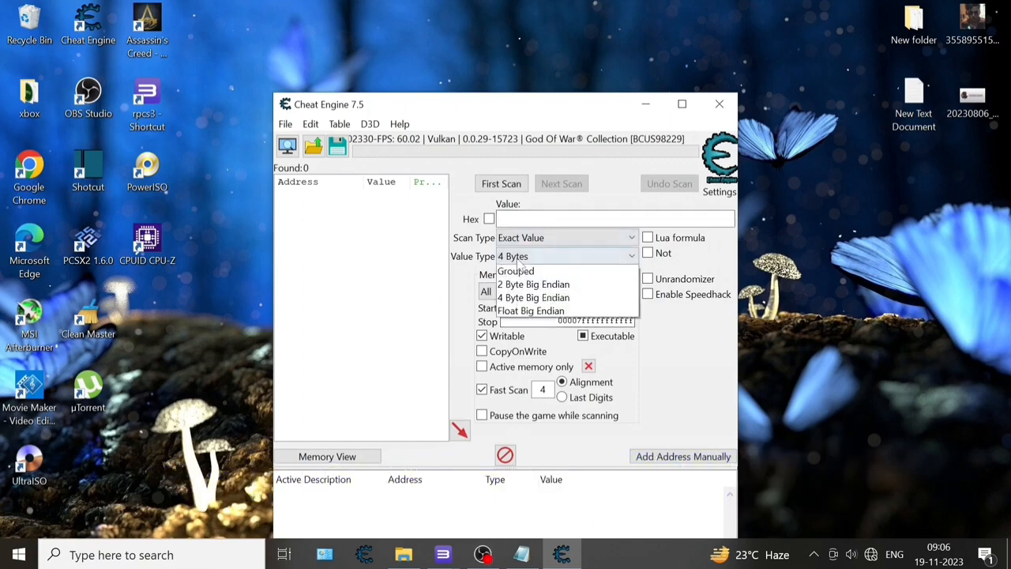
left_click(503, 256)
type("341FFFFFF")
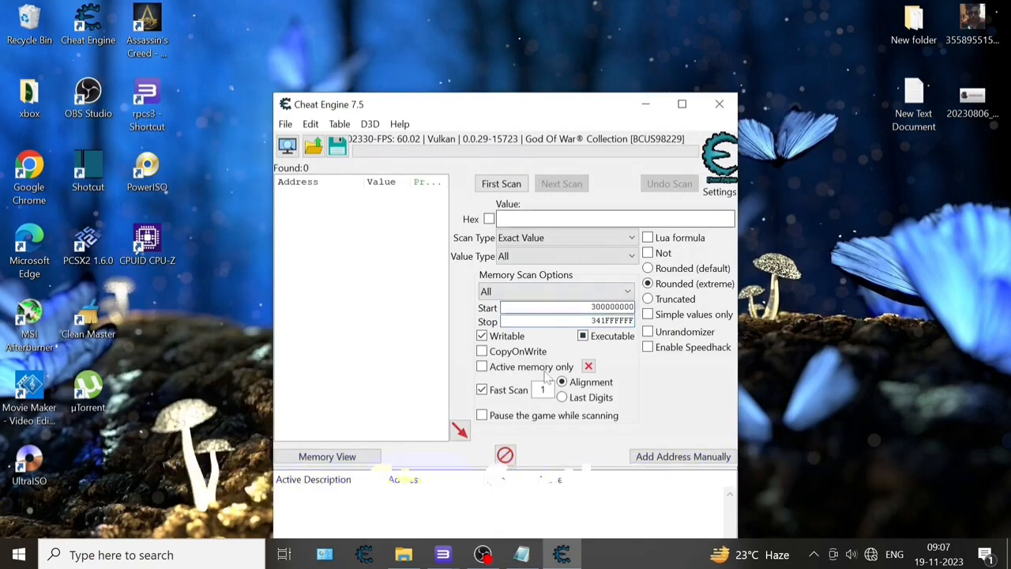
Raise the Cheat Engine window, run a first scan for 31, and return to the game.
left_click_drag(505, 103, 506, 40)
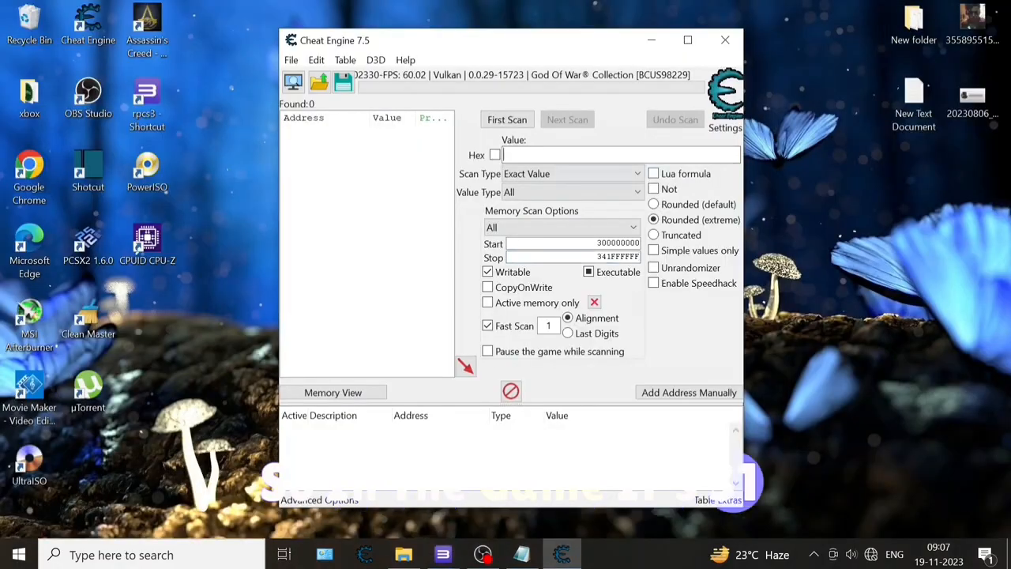
type("31")
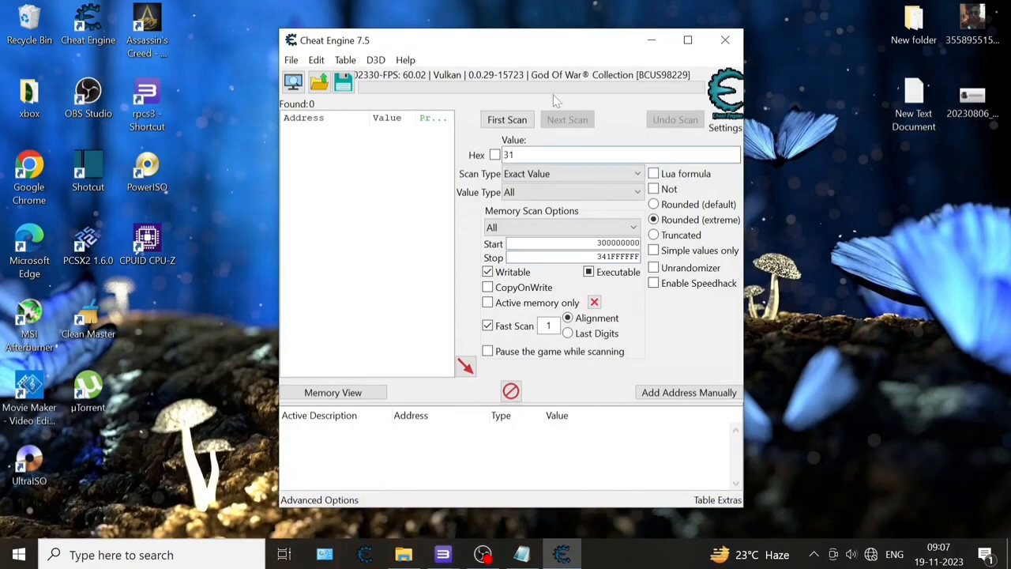
left_click(507, 119)
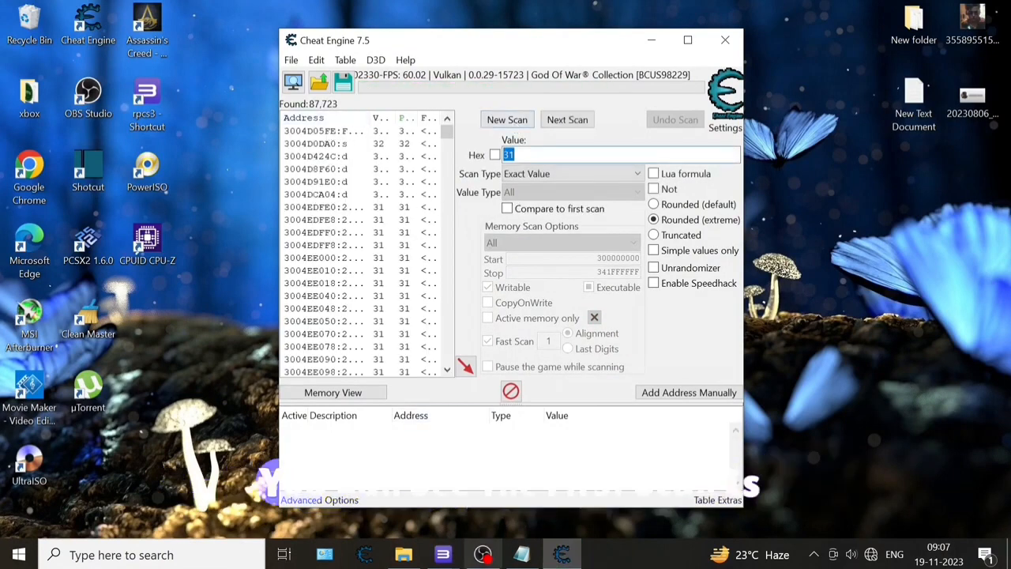
left_click(482, 554)
type("34")
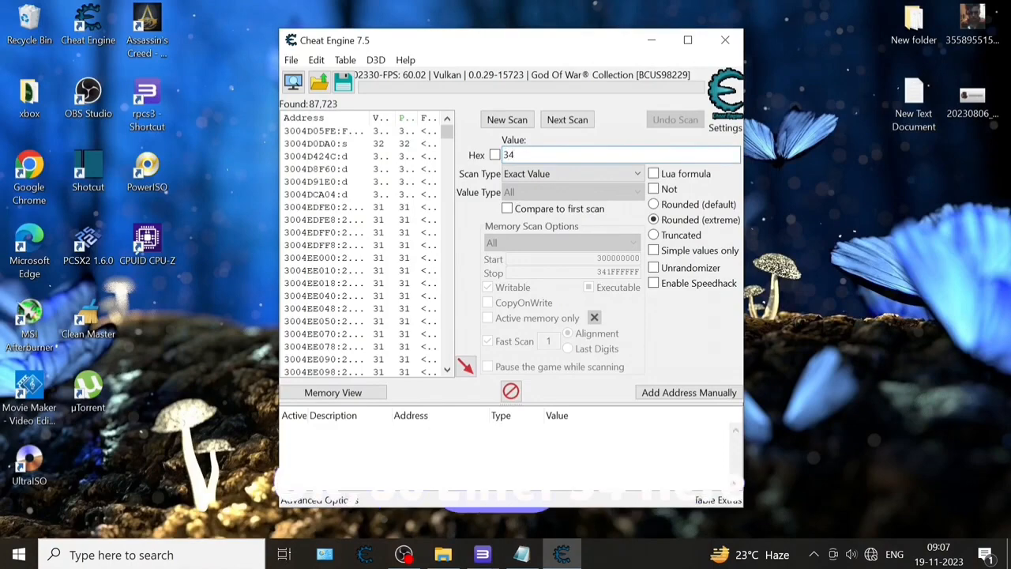
left_click(568, 120)
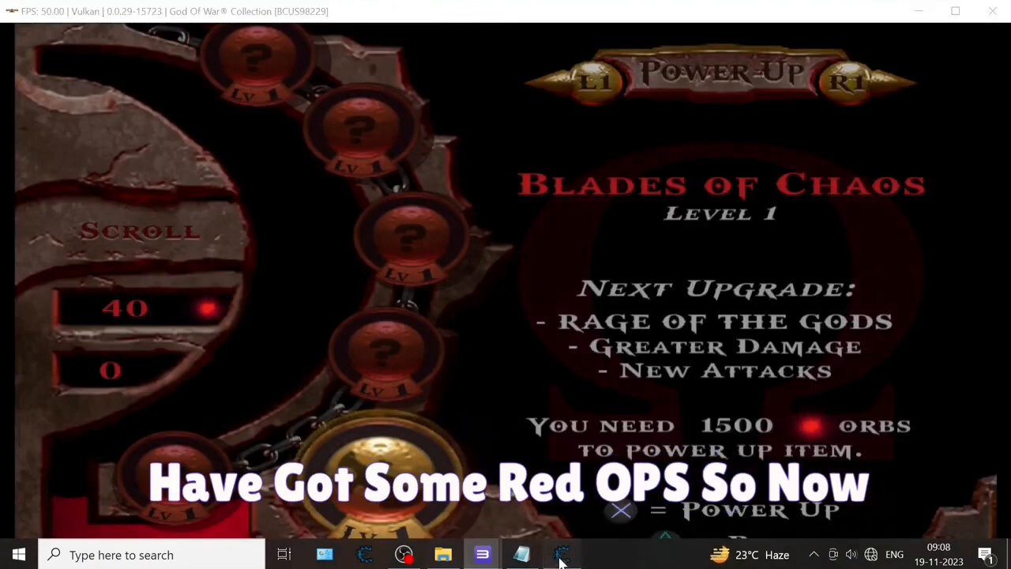
Rescan in Cheat Engine for the orb count 40, then return to the game.
left_click(562, 554)
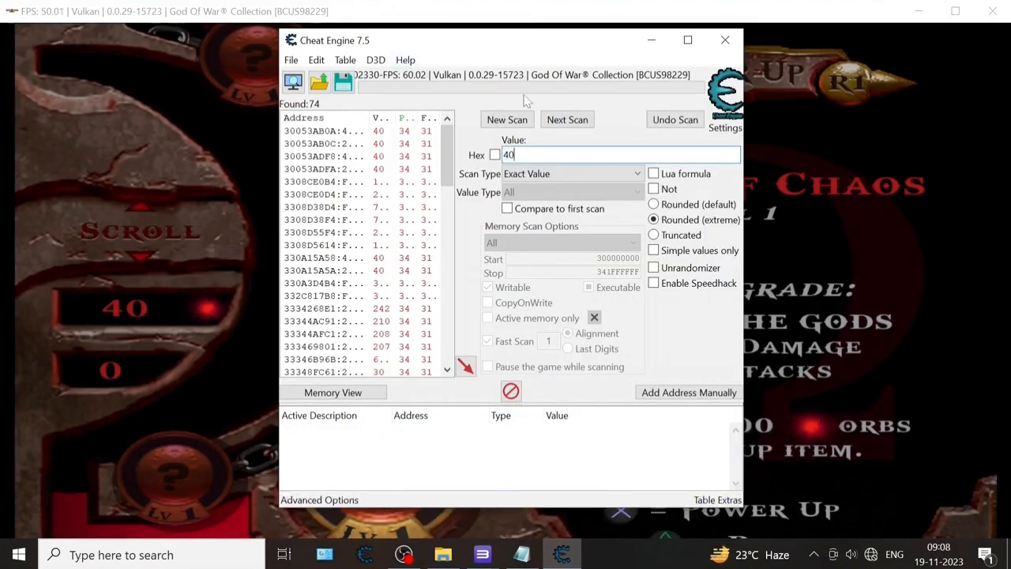
left_click(566, 119)
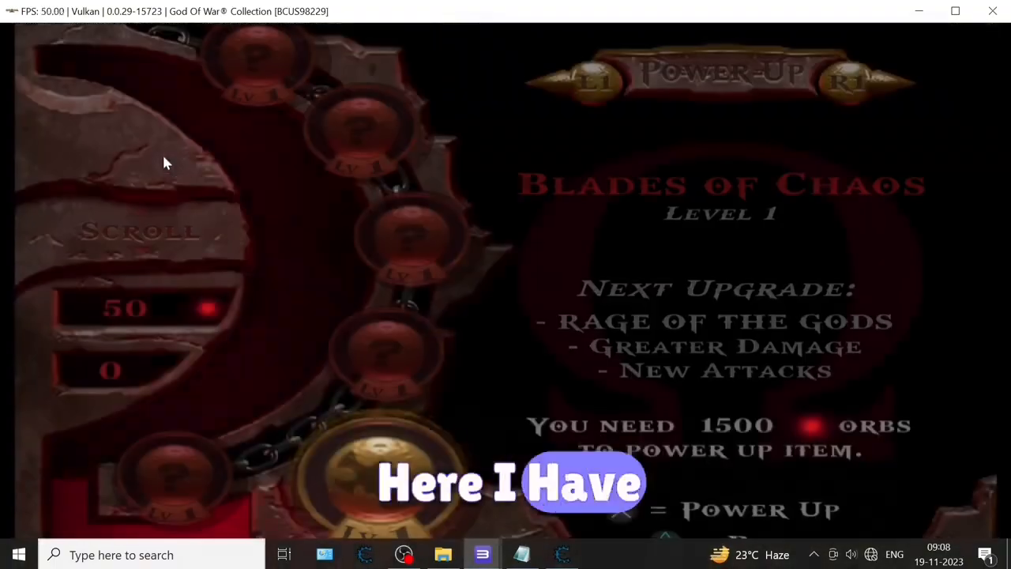
Bring Cheat Engine forward and enter 50 as the new orb value.
left_click(562, 554)
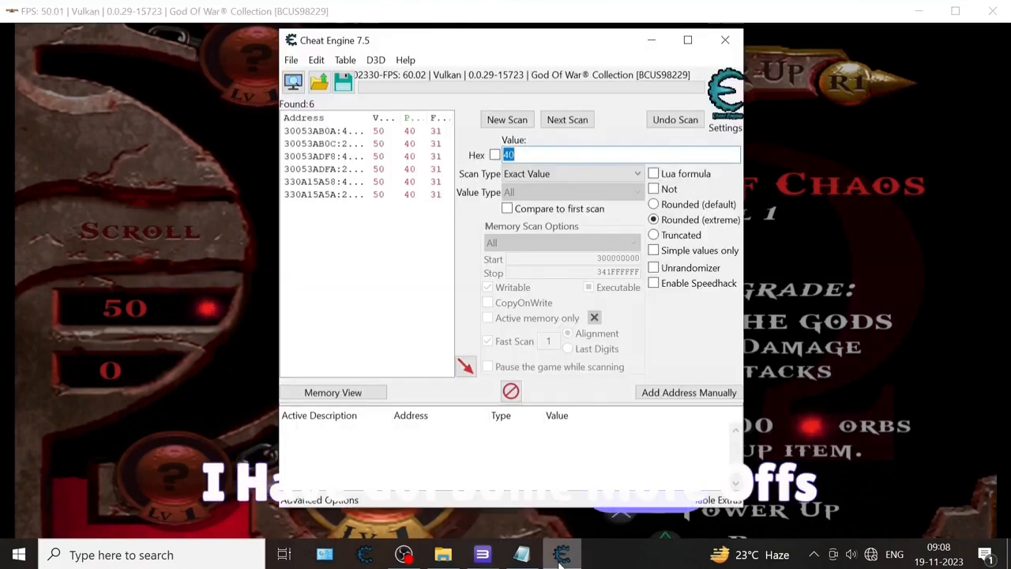
type("5")
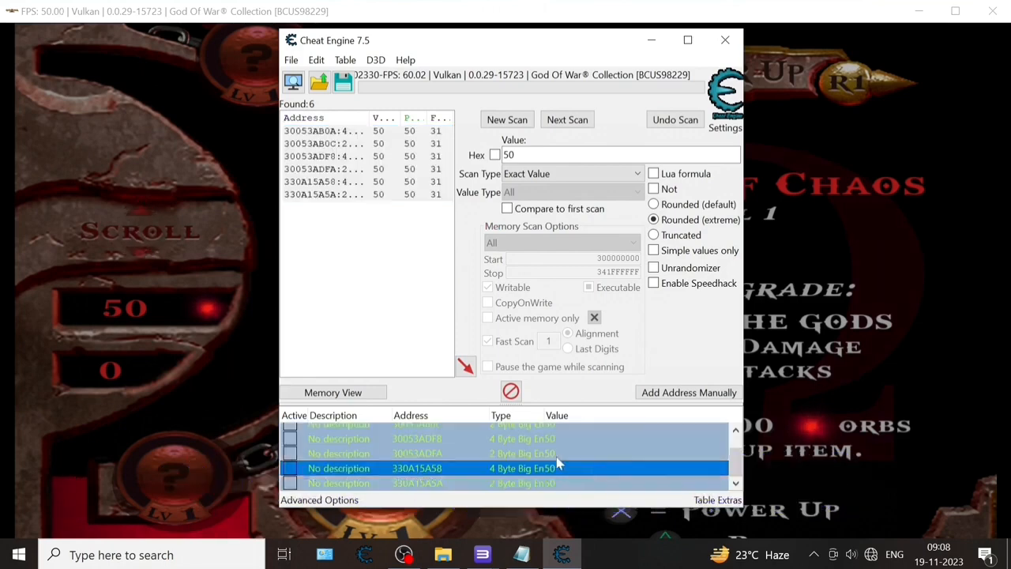
Change the value of the saved orb entries to 999999.
right_click(521, 453)
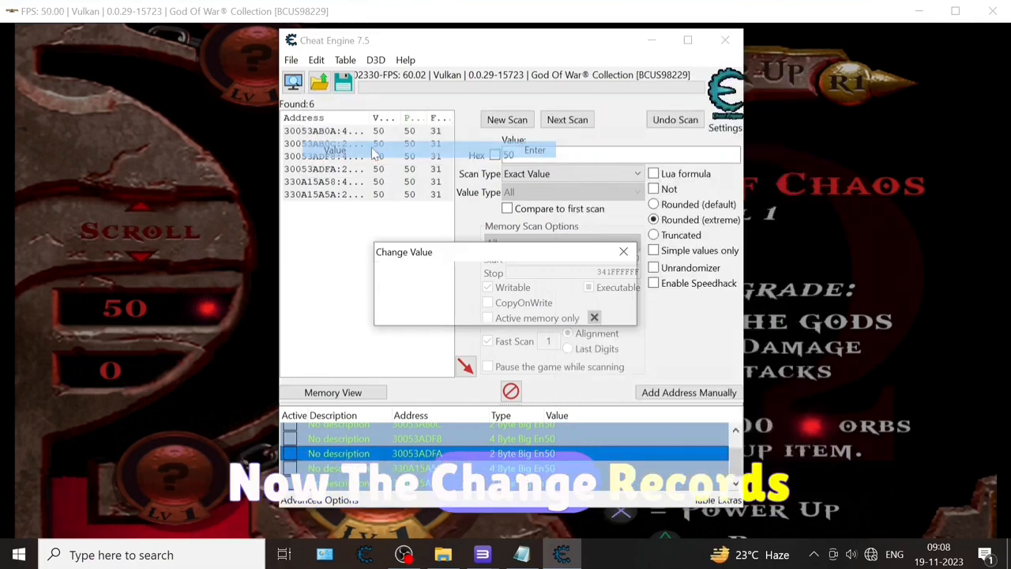
type("999999")
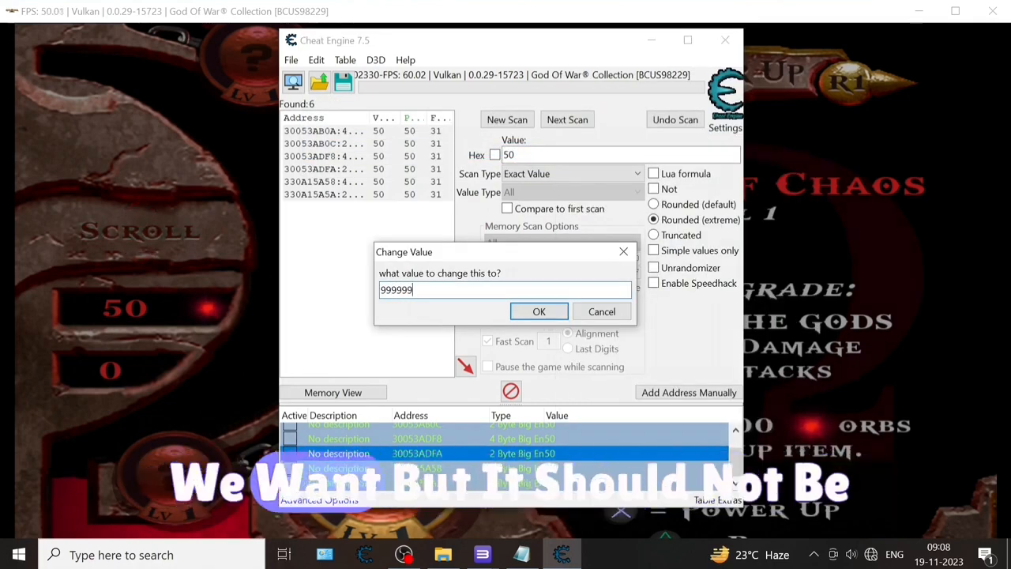
left_click(539, 310)
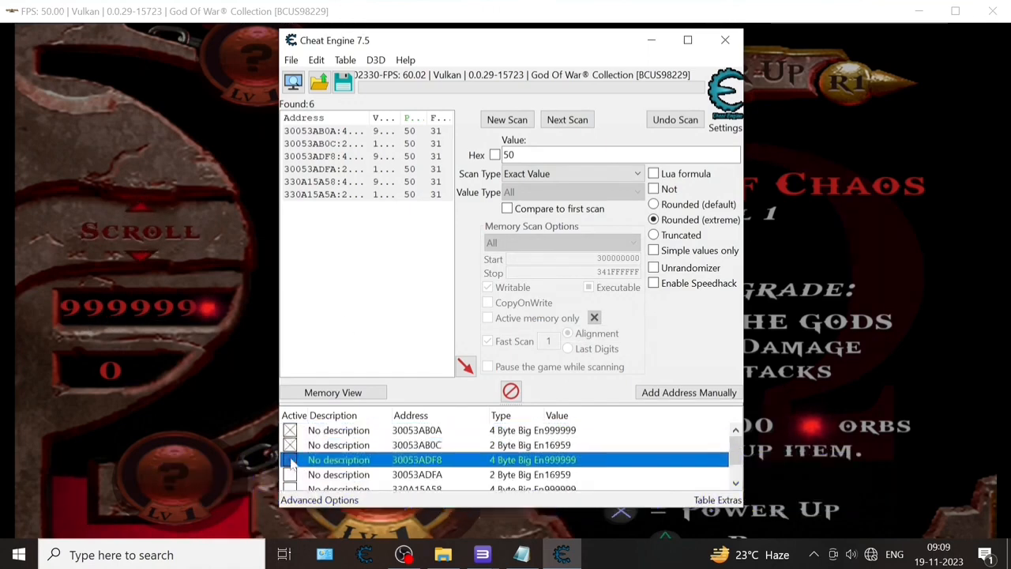
scroll("down", 3)
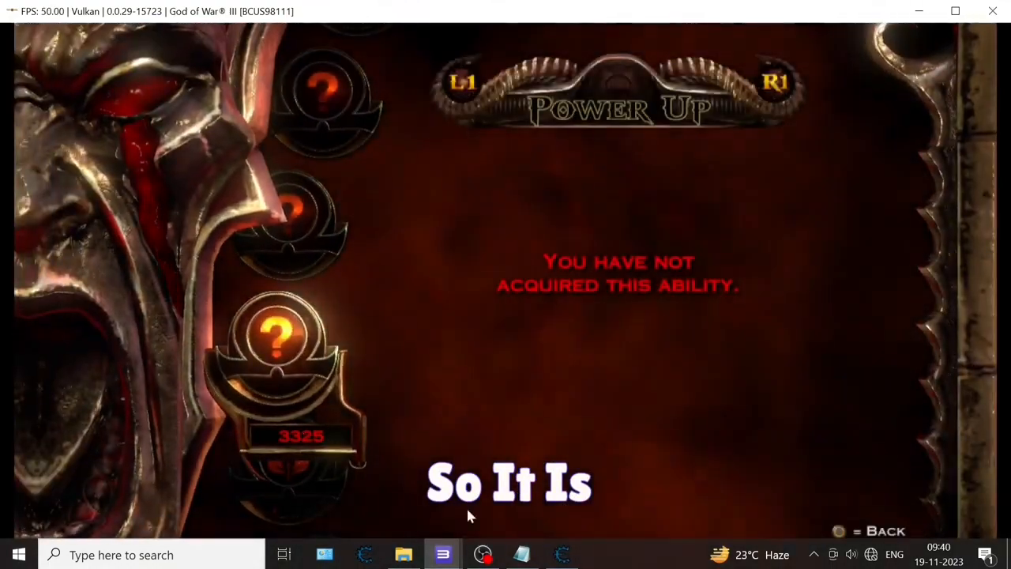
Attach to the God of War III window, using all value types and simple values only.
left_click(560, 554)
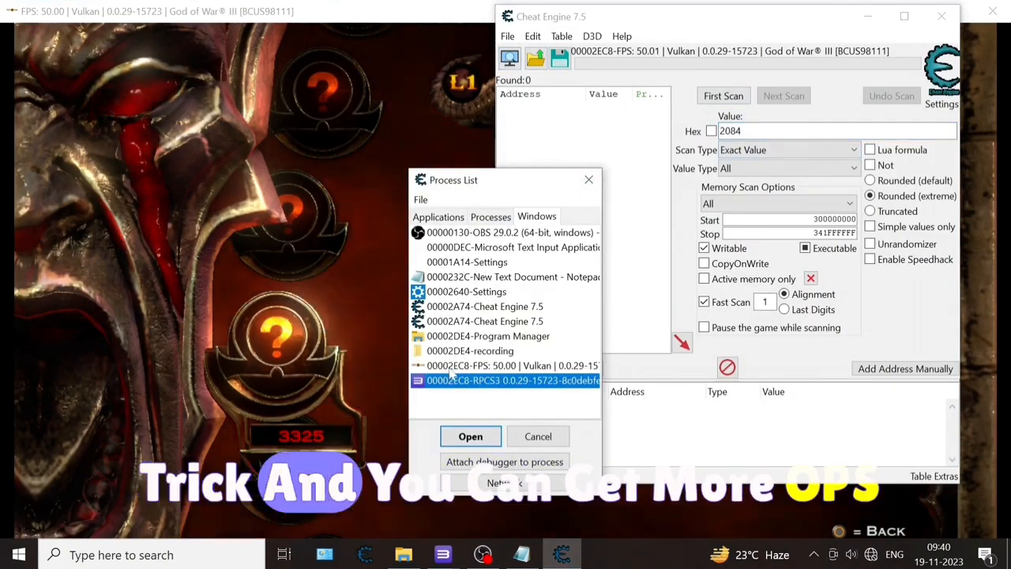
left_click(506, 365)
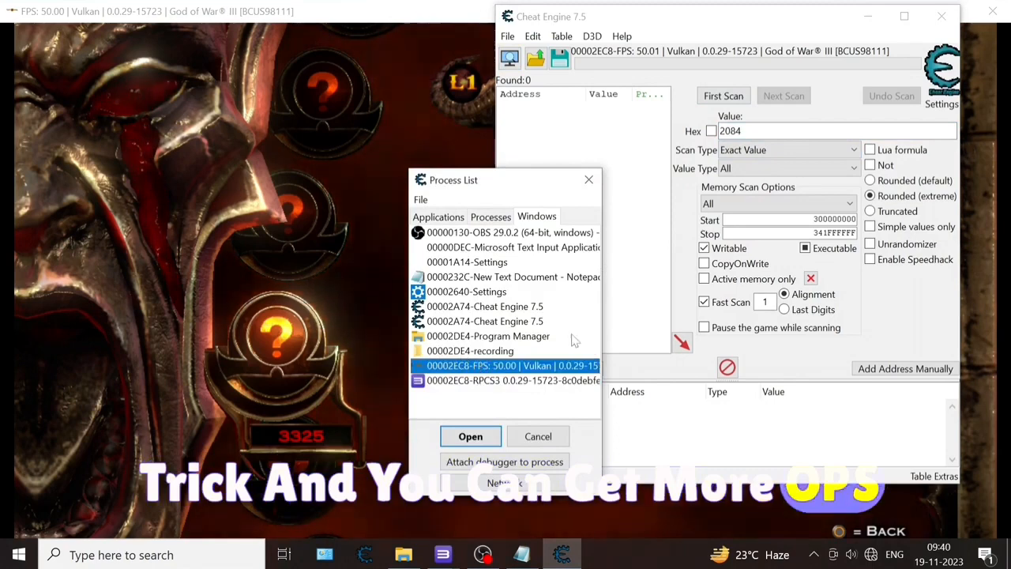
left_click(470, 436)
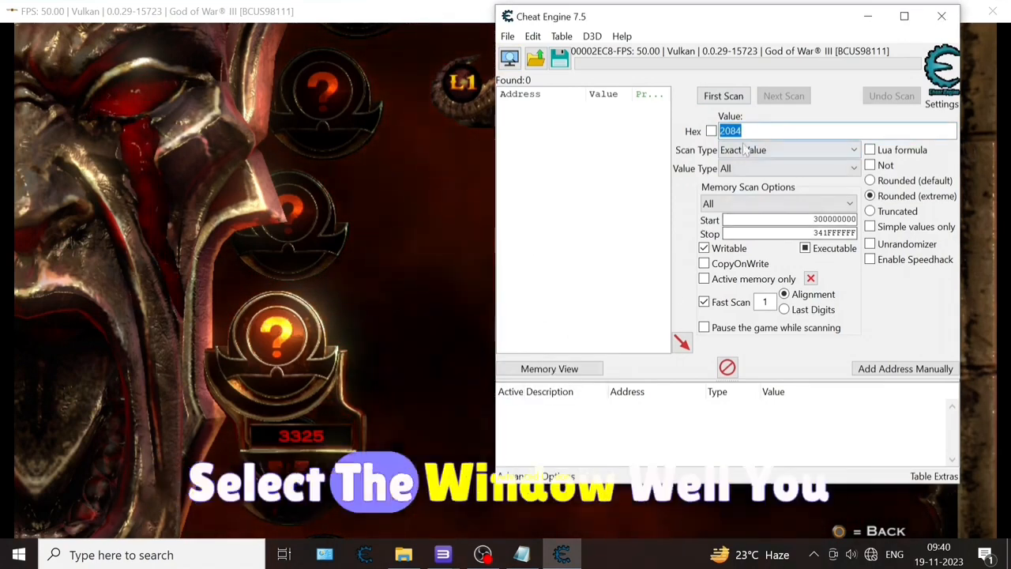
left_click(787, 167)
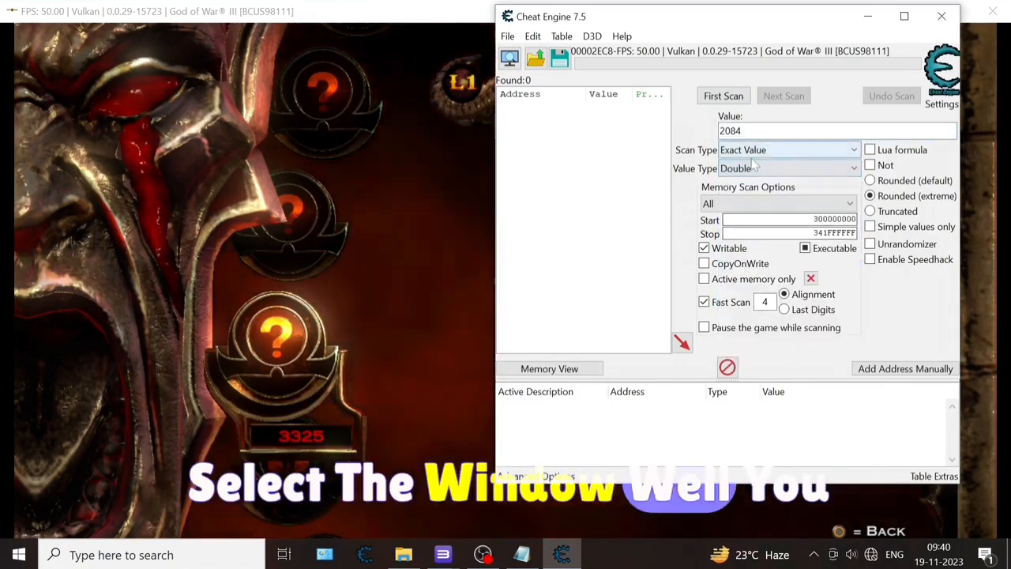
left_click(786, 168)
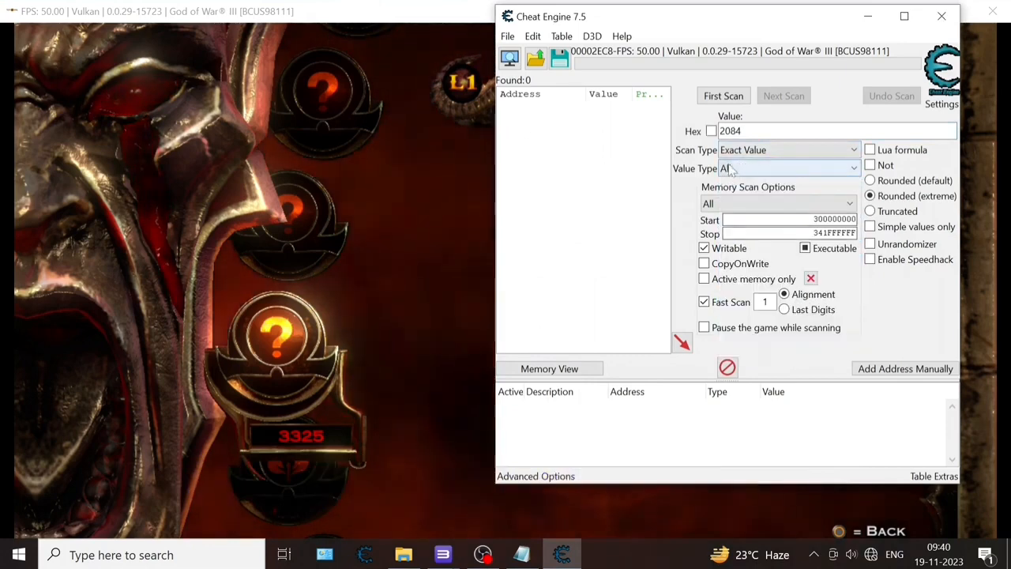
left_click(521, 554)
type("3325")
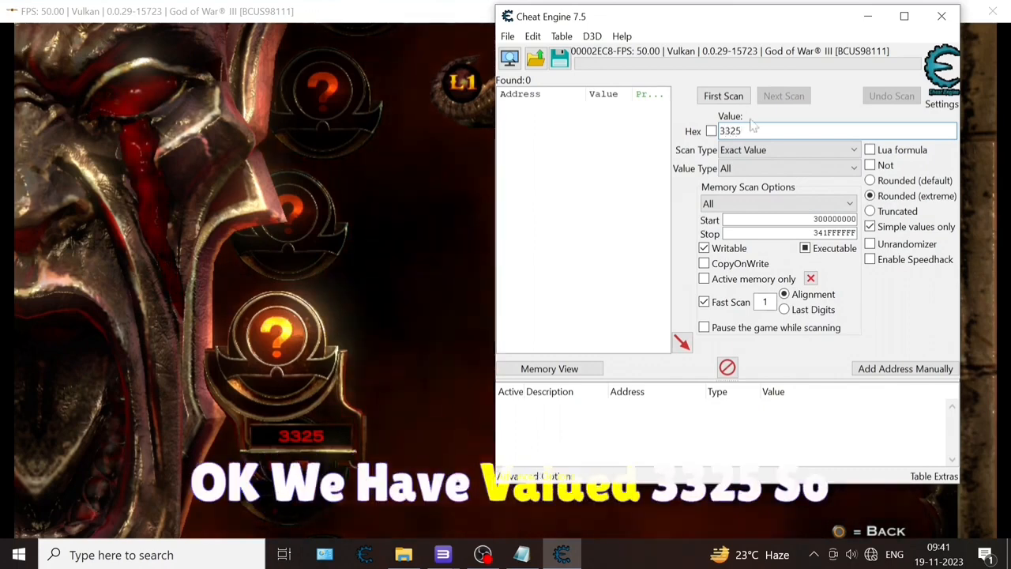
Run the first memory scan for the orb count 3325.
left_click(723, 95)
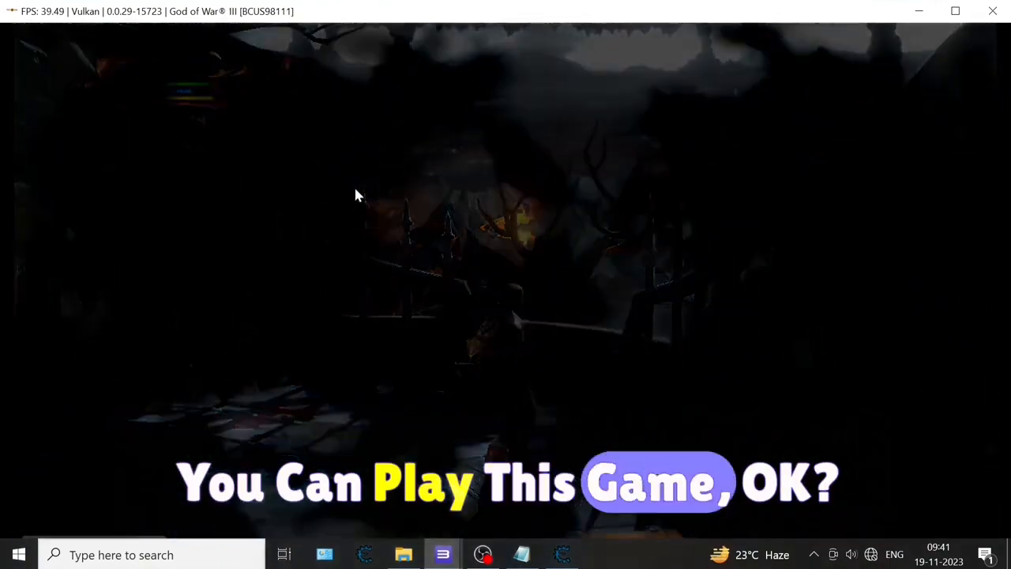
Bring Cheat Engine forward and run a next scan for 3438.
left_click(561, 553)
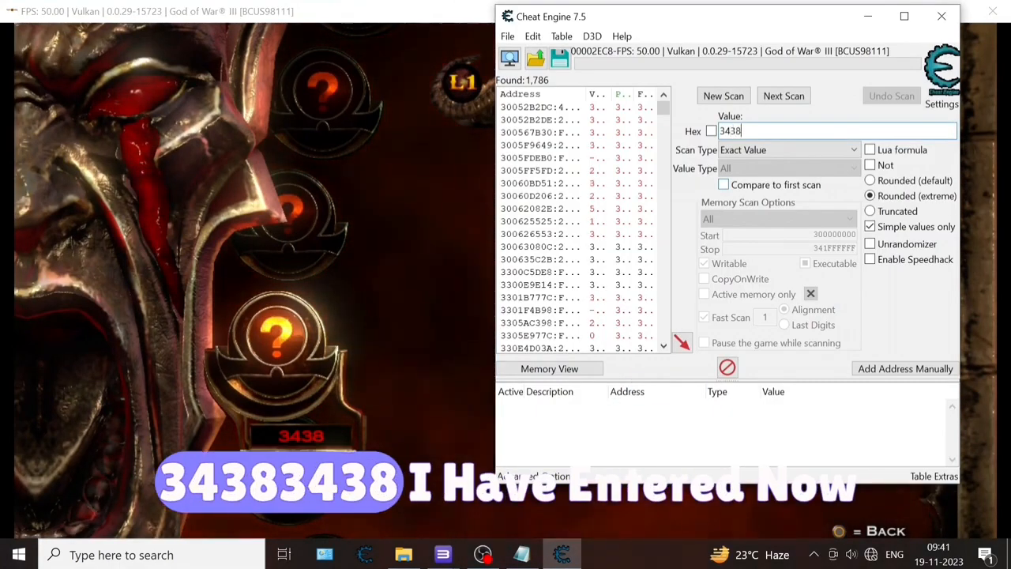
left_click(783, 96)
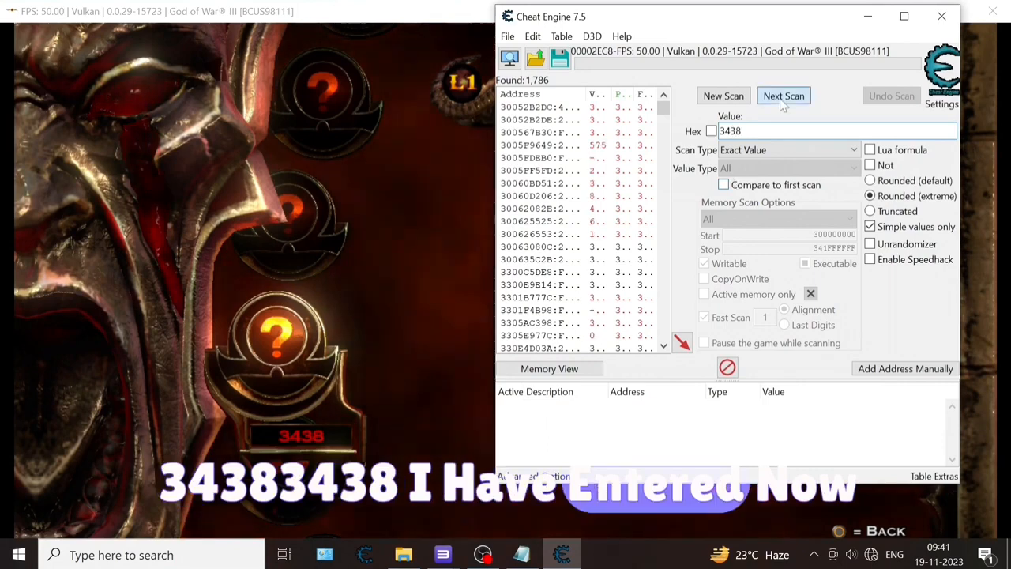
left_click(783, 95)
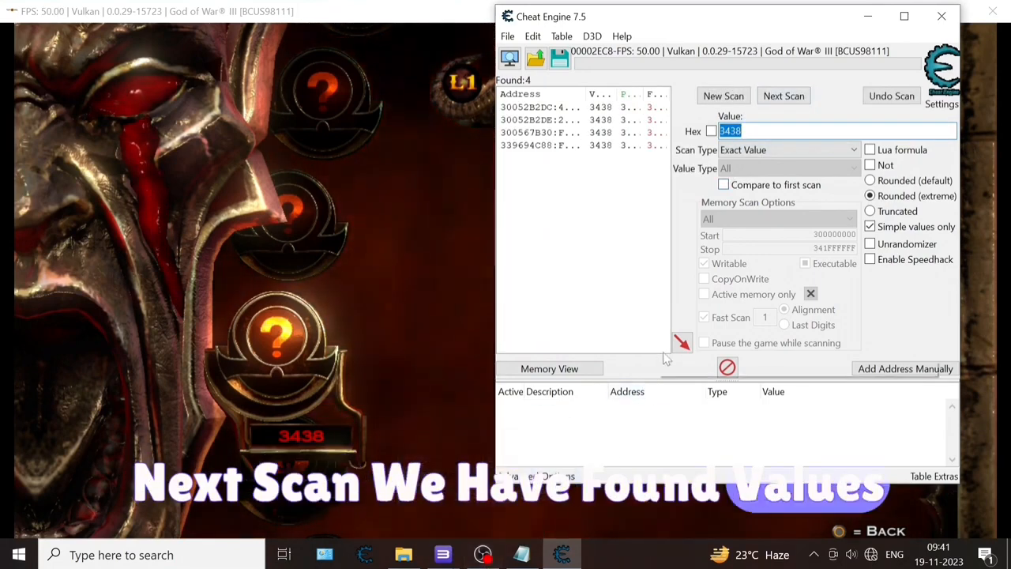
mouse_move(664, 364)
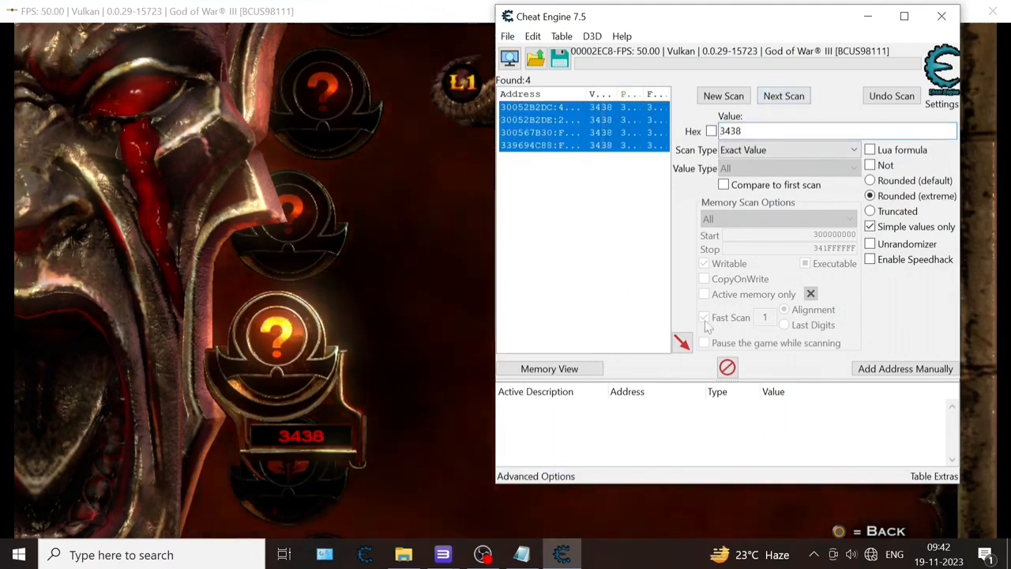
Add the four orb addresses to the list, set them to 9999999, and freeze them.
left_click(682, 342)
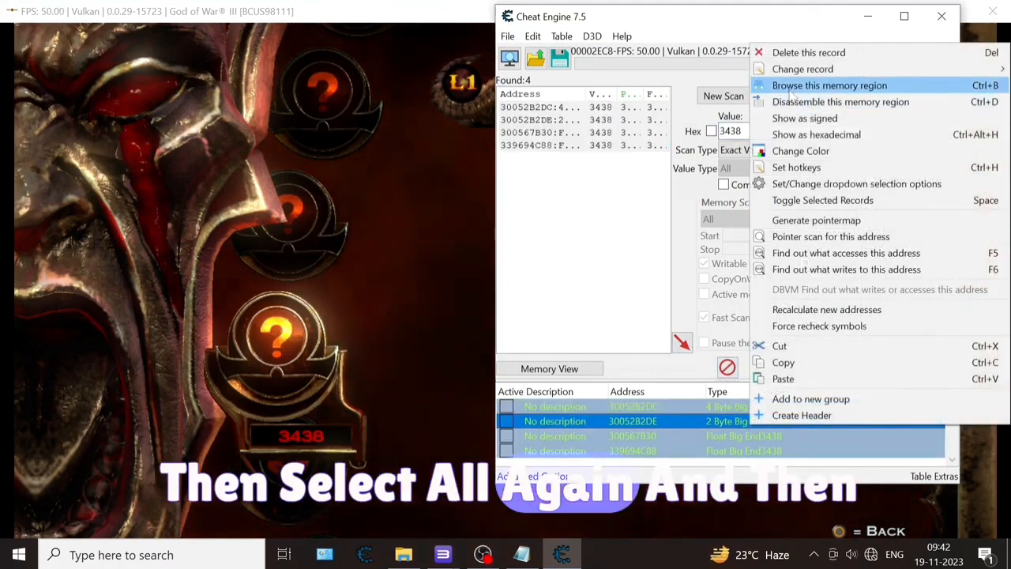
left_click(802, 69)
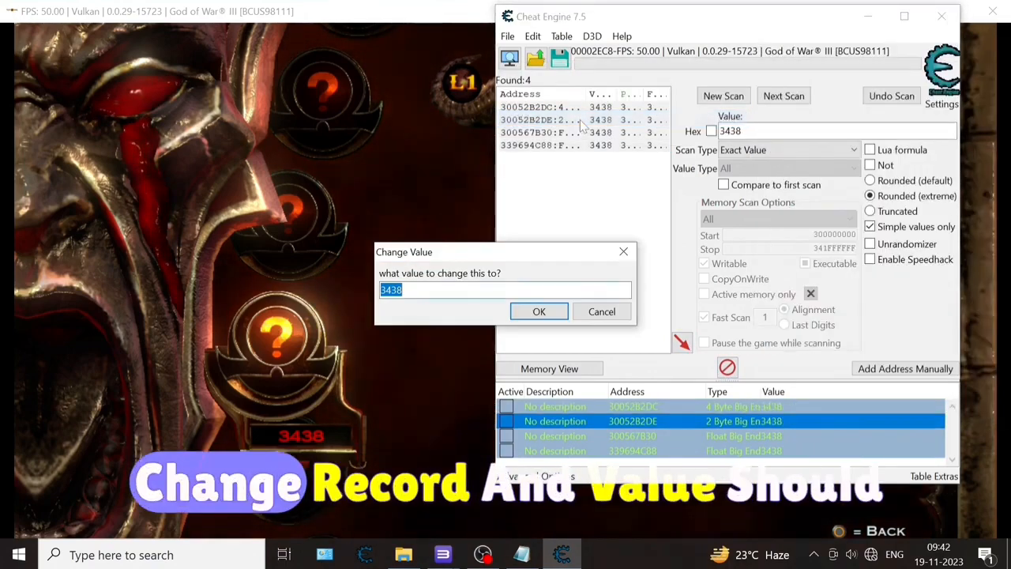
type("9999999")
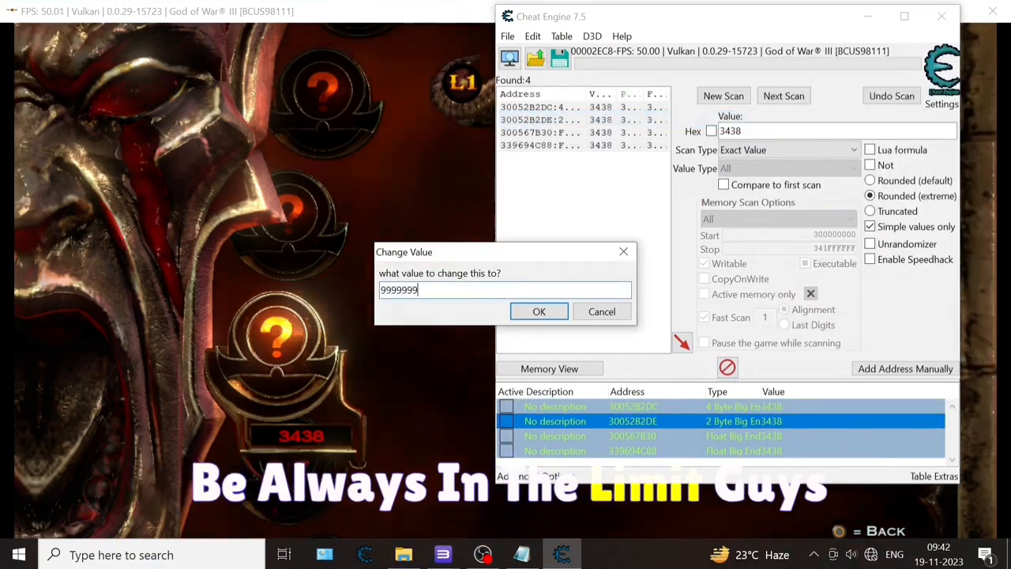
left_click(539, 311)
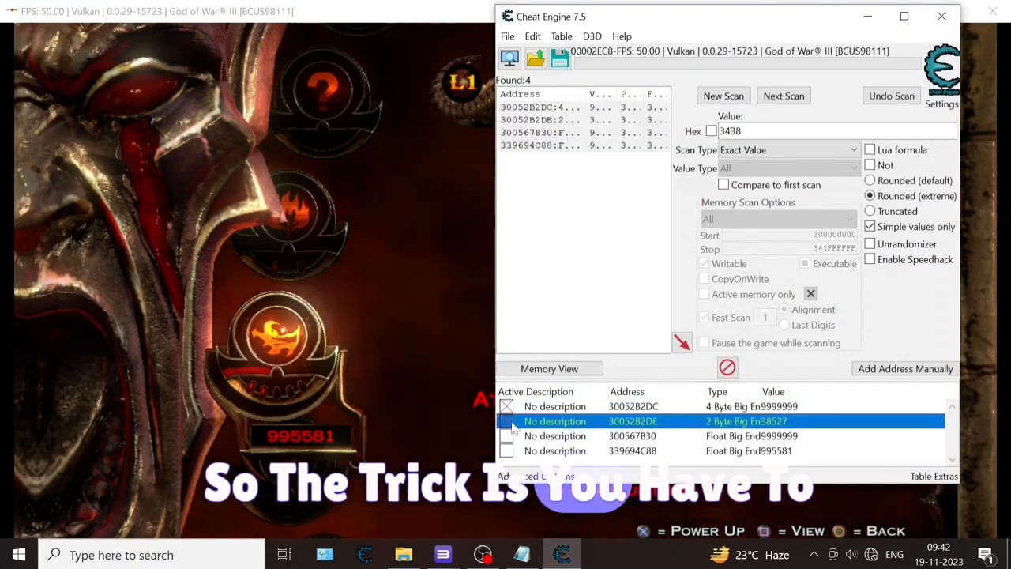
left_click(555, 450)
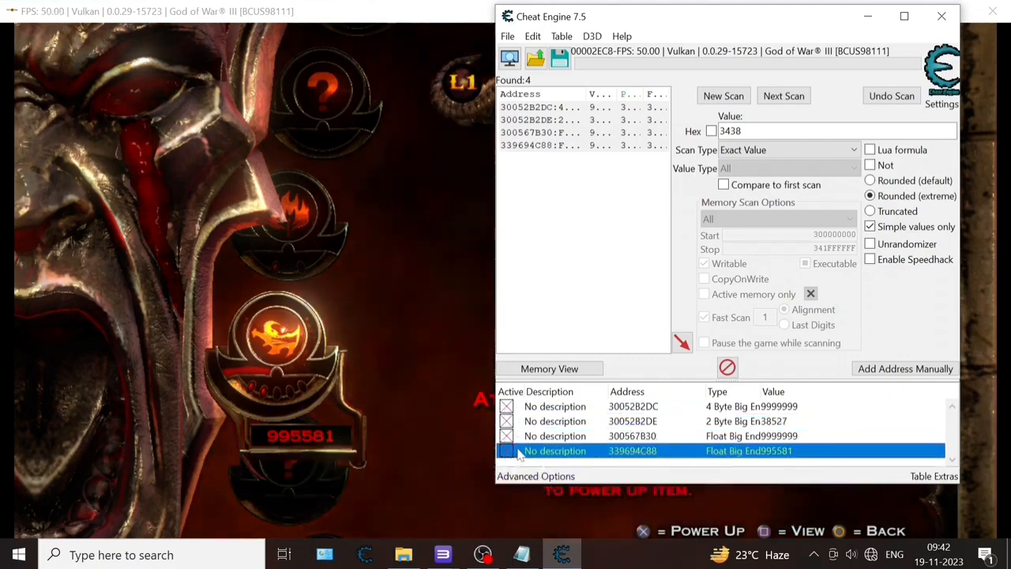